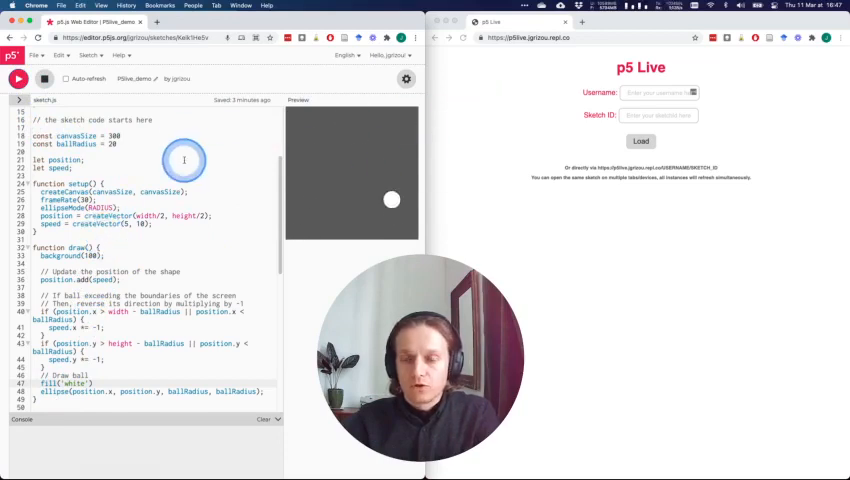
Show the PSlive_demo sketch's embed, present, fullscreen and edit links via File > Share.
click(37, 55)
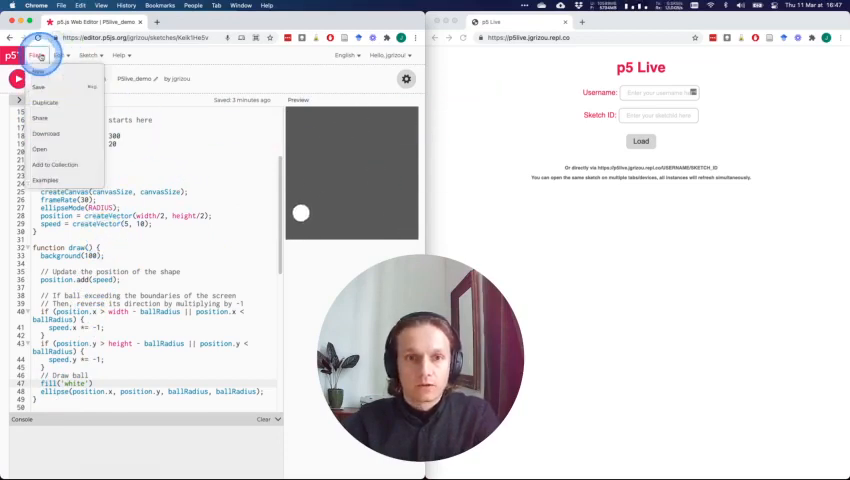
click(39, 118)
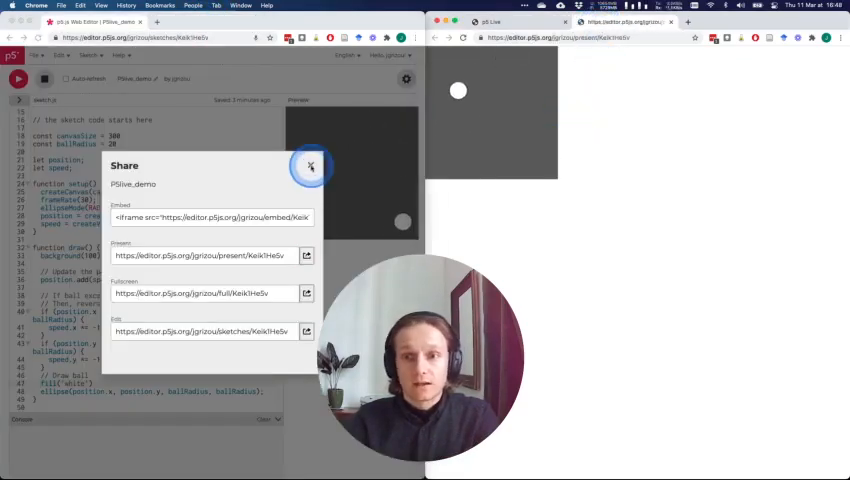
click(311, 165)
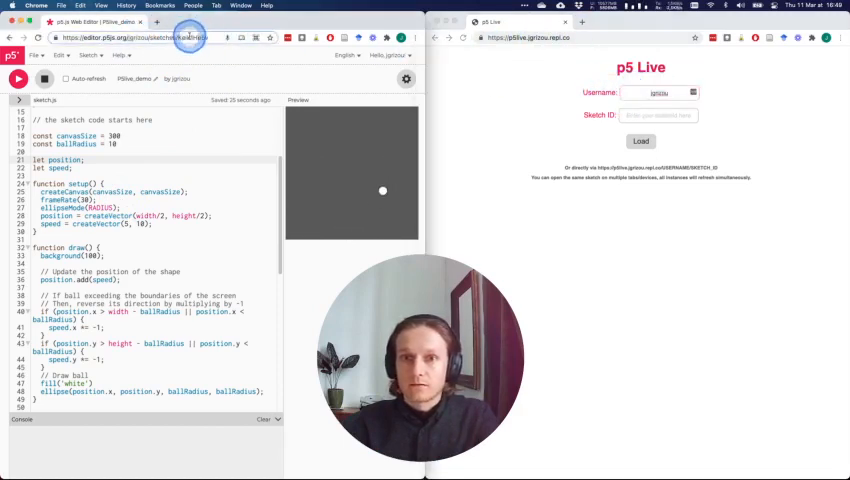
Load sketch Keik1He5v into p5 Live using the ID from the editor URL.
click(658, 115)
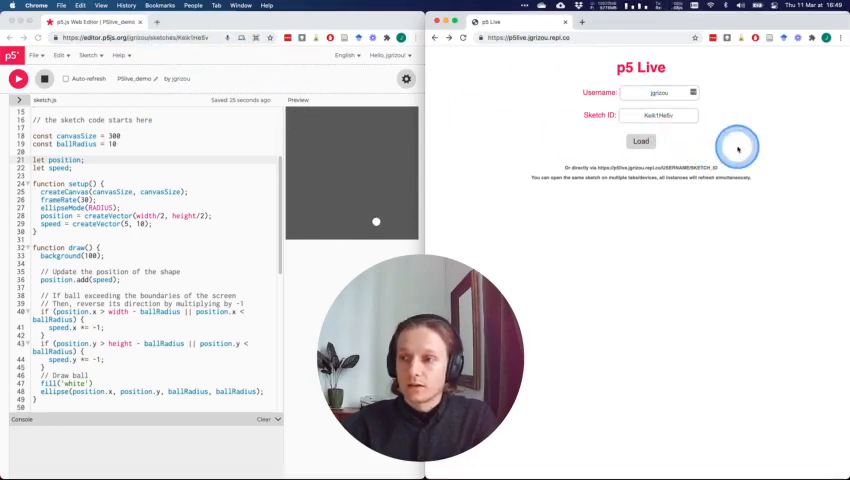
click(640, 141)
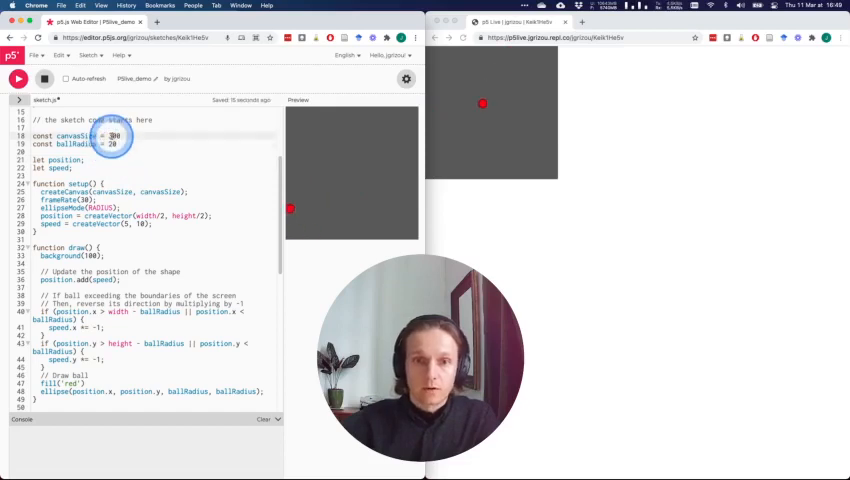
Set canvasSize to 400 alongside the red fill and ballRadius 20, then save.
text(400)
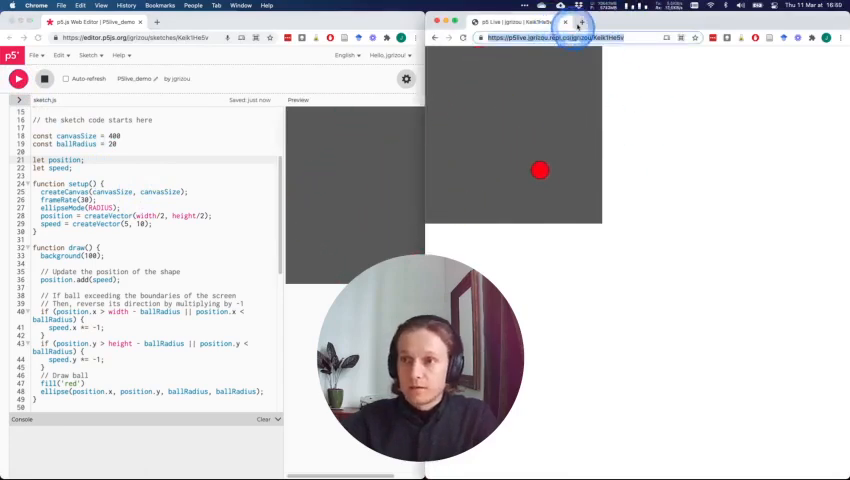
Open the Keik1He5v p5live URL in a new tab, then return to the first tab.
click(560, 37)
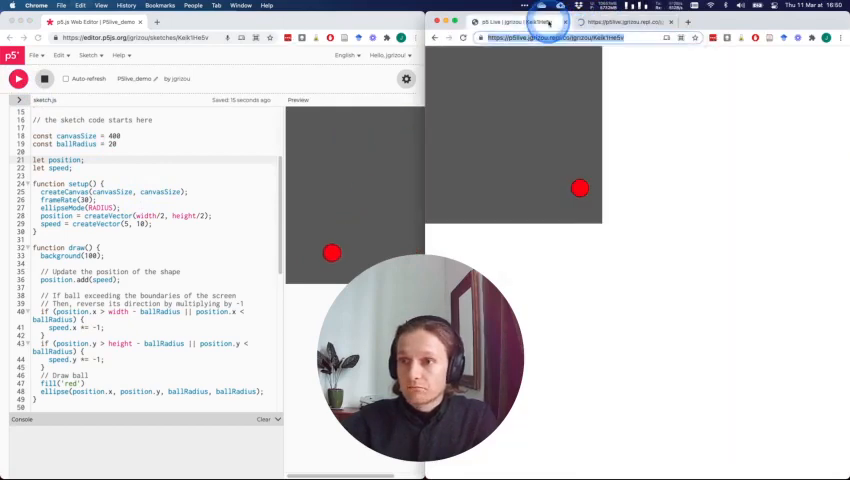
click(630, 22)
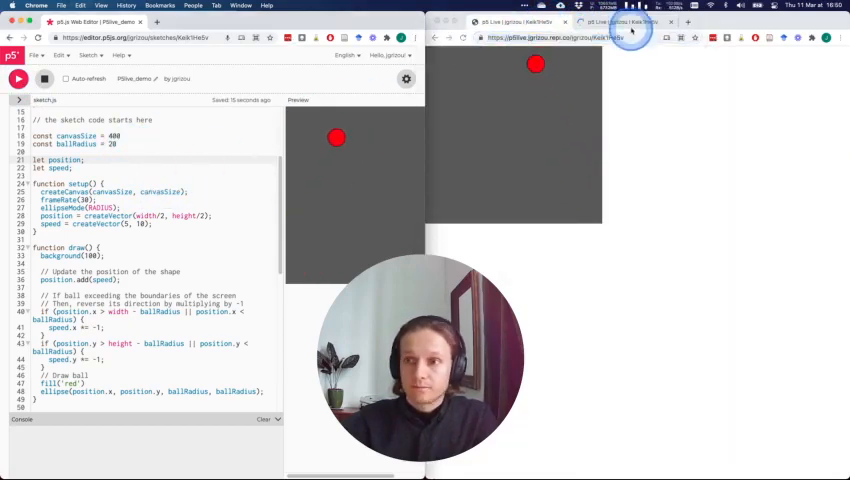